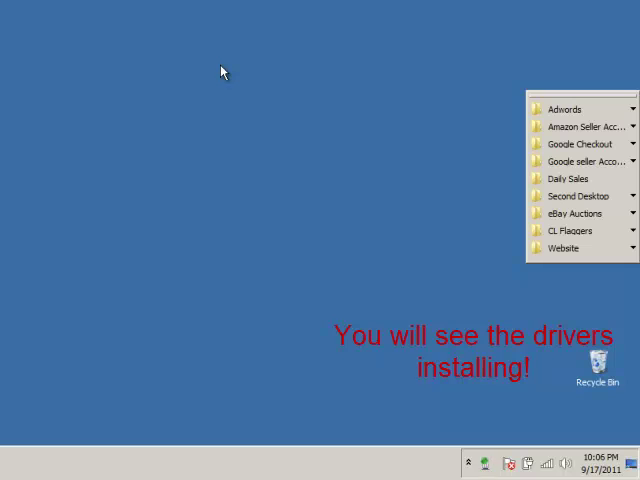
mouse_move(416, 440)
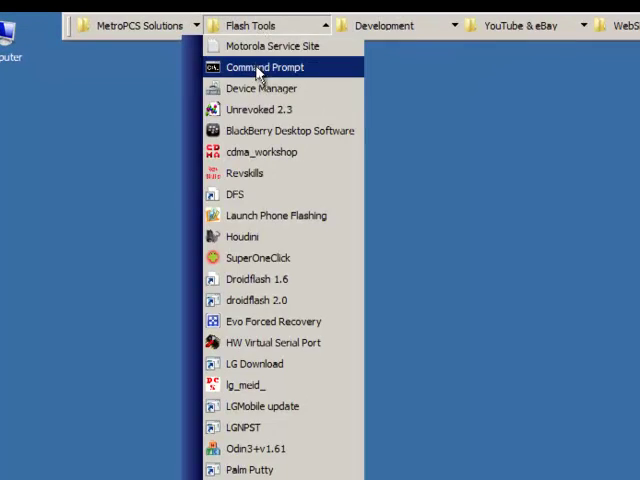
- Start a manual driver update for My HTC under Android USB Devices in Device Manager
click(260, 88)
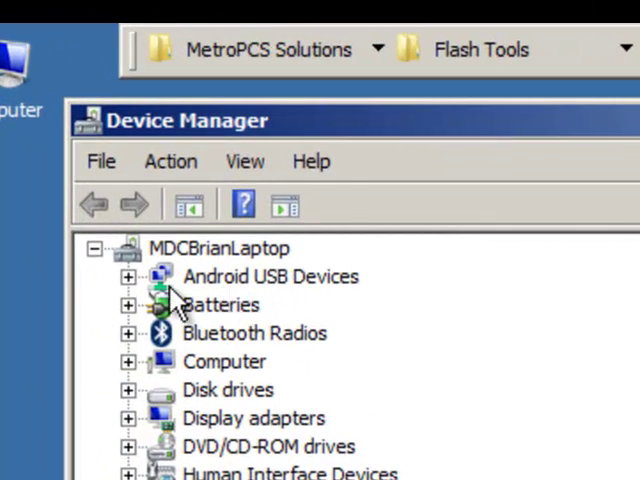
click(132, 276)
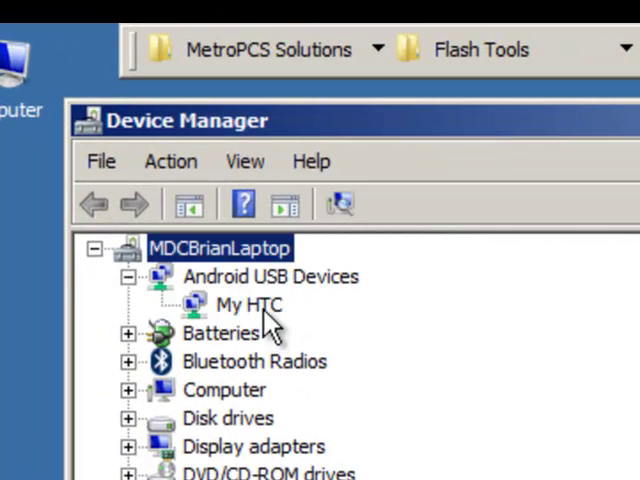
right_click(248, 304)
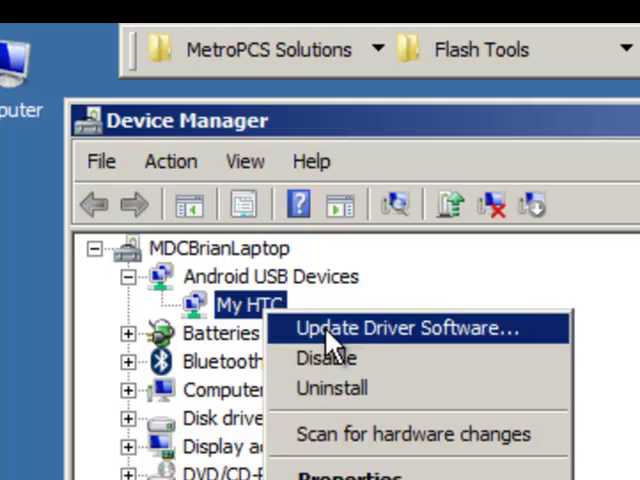
click(406, 328)
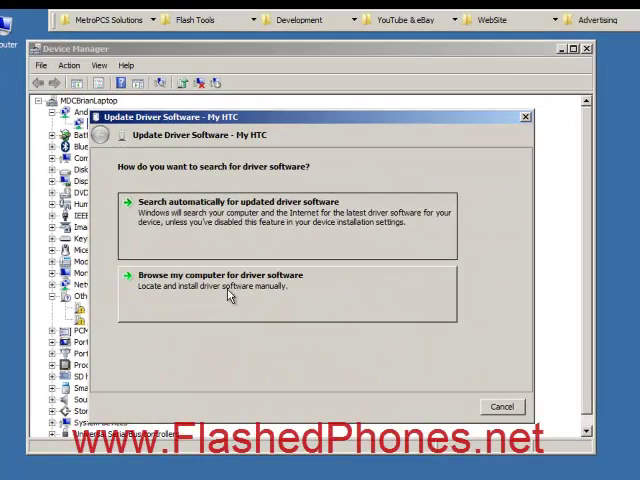
click(216, 276)
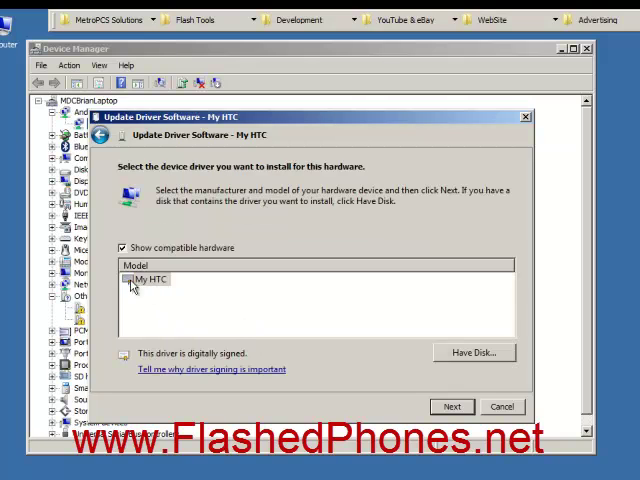
mouse_move(148, 296)
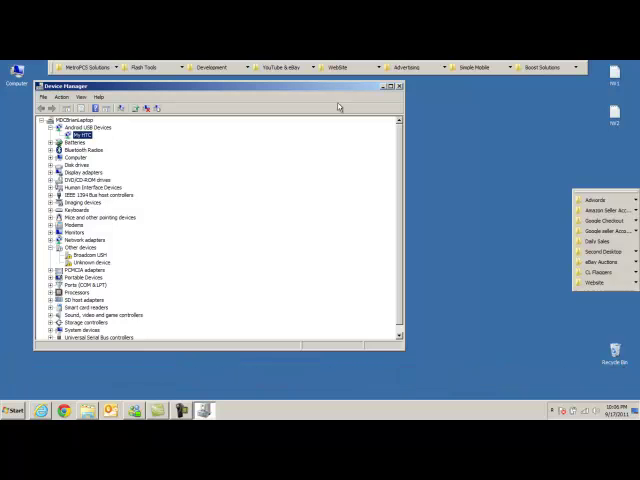
- Launch the RUU SuperSonic Sprint updater from the _Step 2 - RUU to Stock folder
click(400, 86)
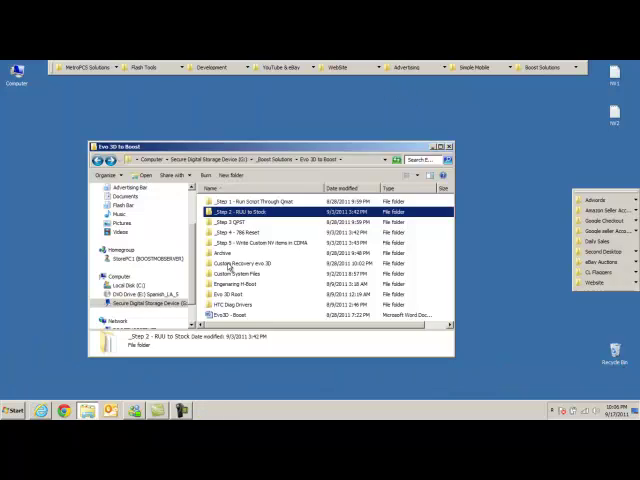
double_click(240, 212)
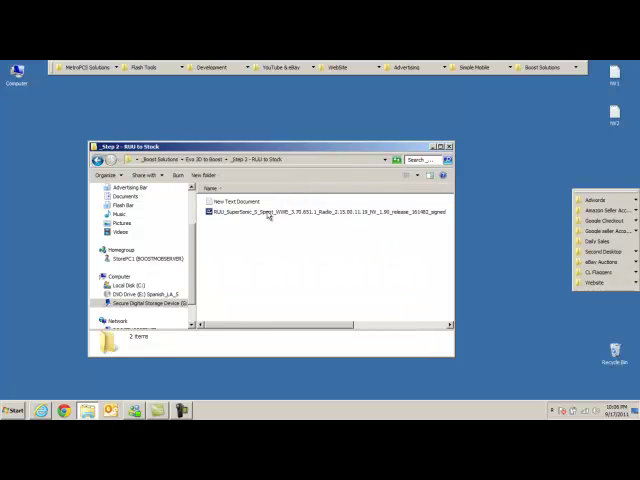
click(440, 148)
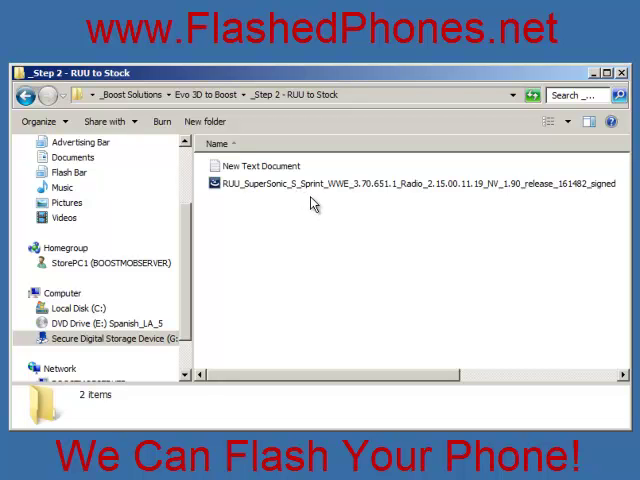
mouse_move(456, 192)
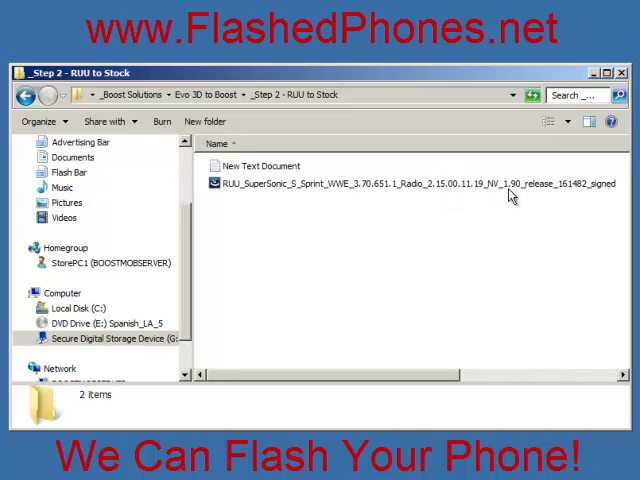
mouse_move(268, 202)
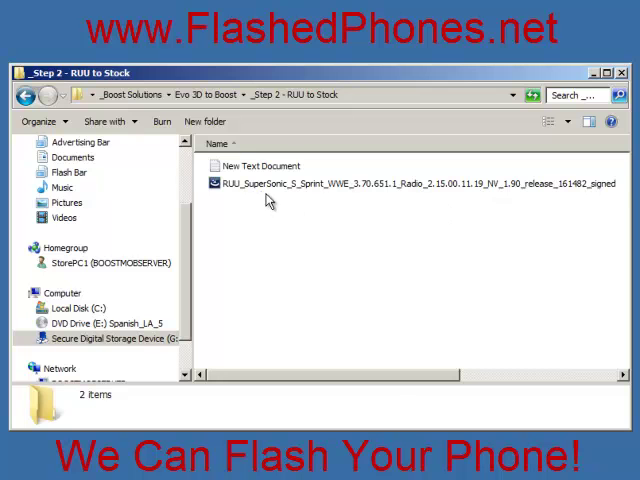
click(410, 184)
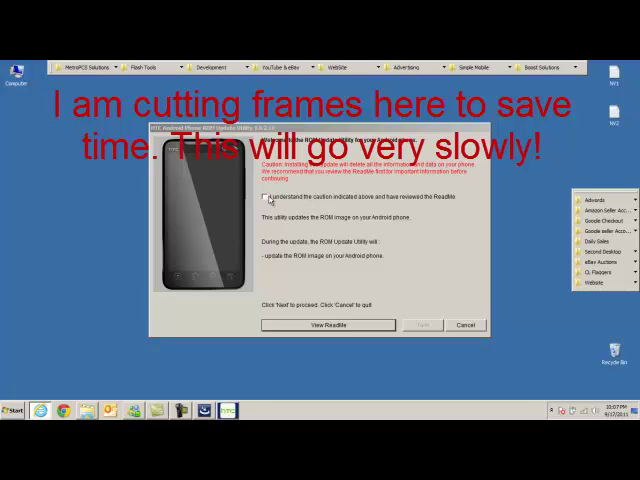
- Acknowledge the cautions, confirm preparation, and start flashing the stock ROM image to the phone
click(266, 198)
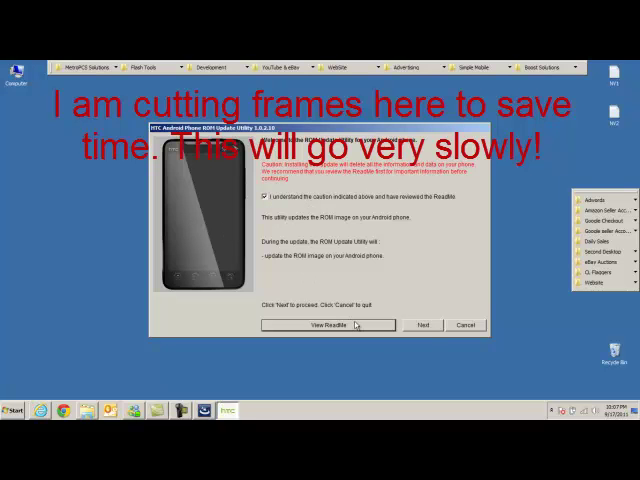
click(422, 324)
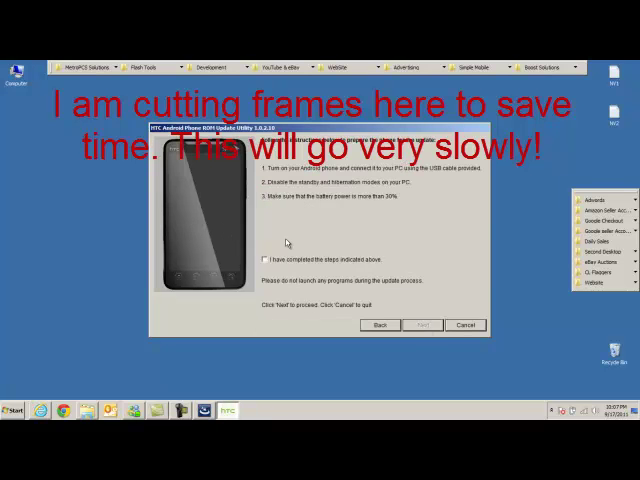
click(422, 324)
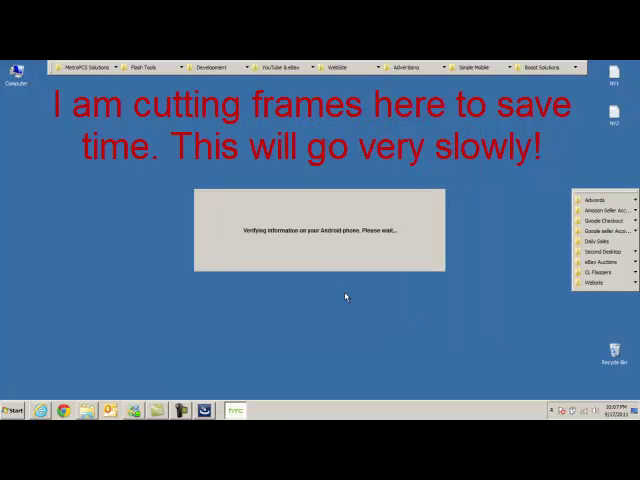
mouse_move(356, 210)
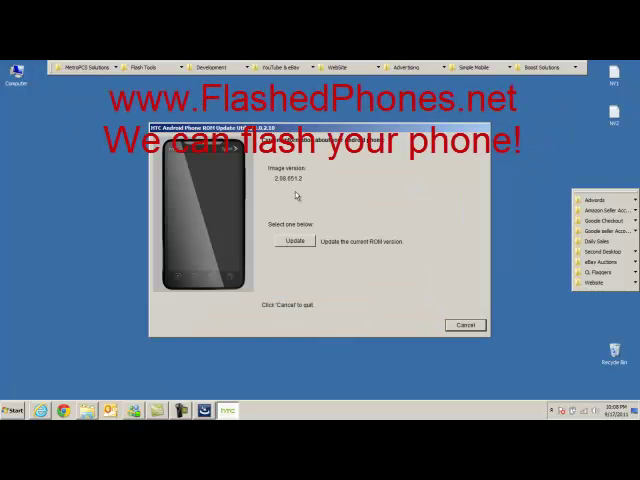
click(464, 324)
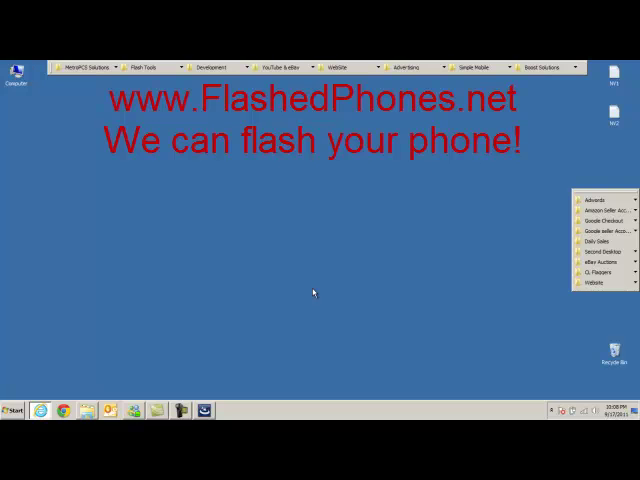
mouse_move(544, 214)
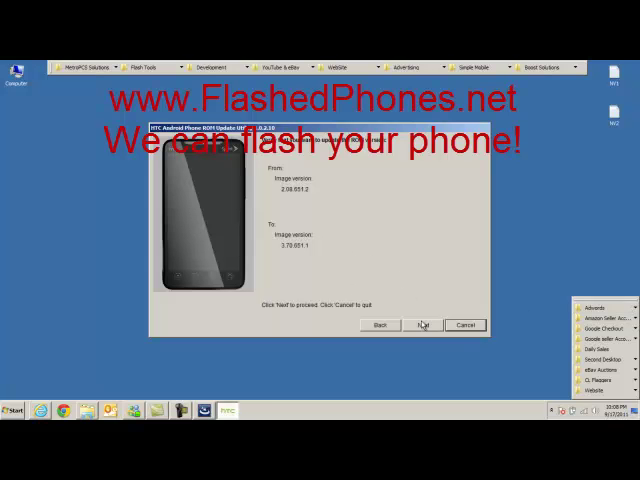
click(420, 324)
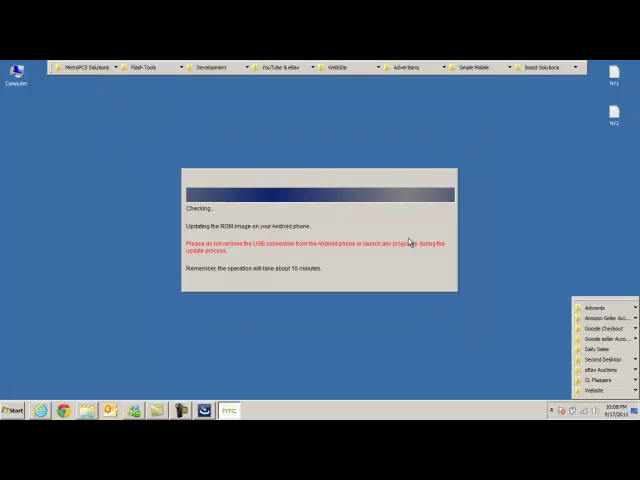